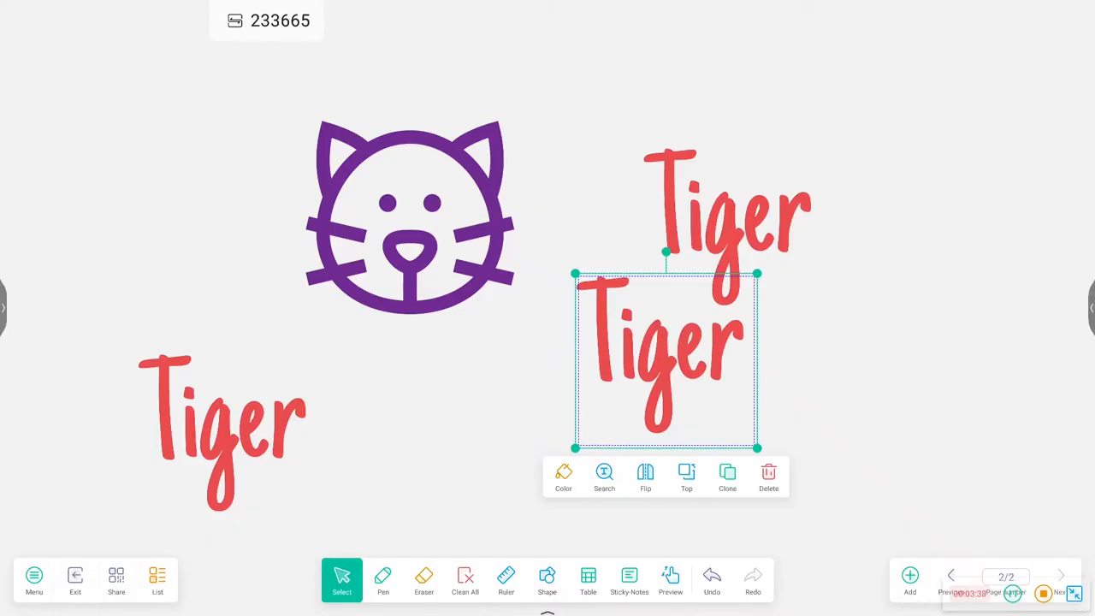
- Delete the duplicate Tiger word, keeping the cat icon and two Tiger words
{"action": "left_click", "coordinate": [767, 476]}
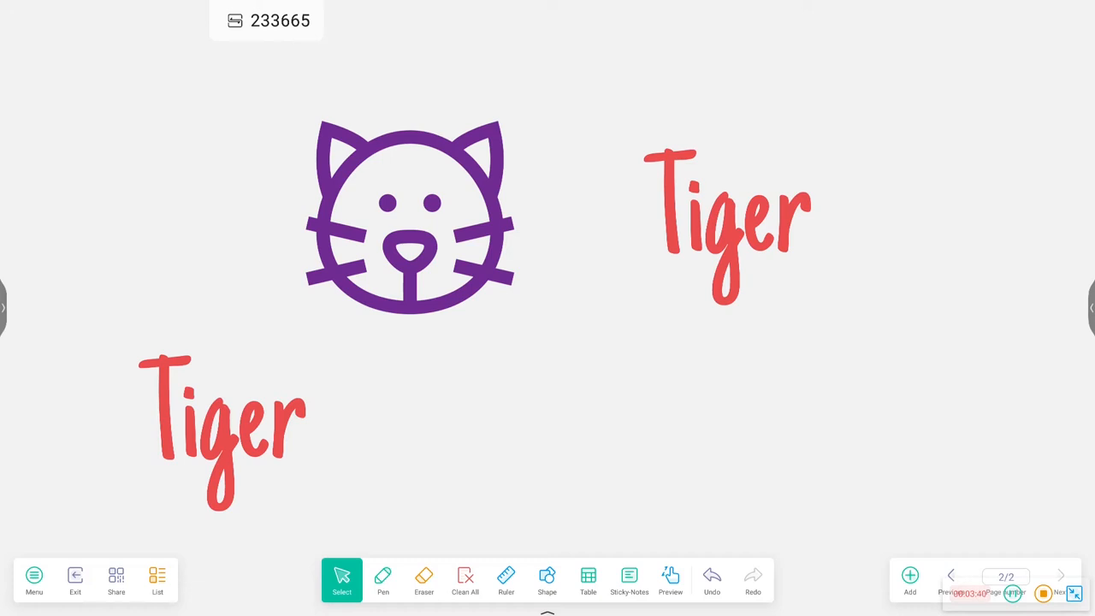
{"action": "left_click", "coordinate": [423, 580]}
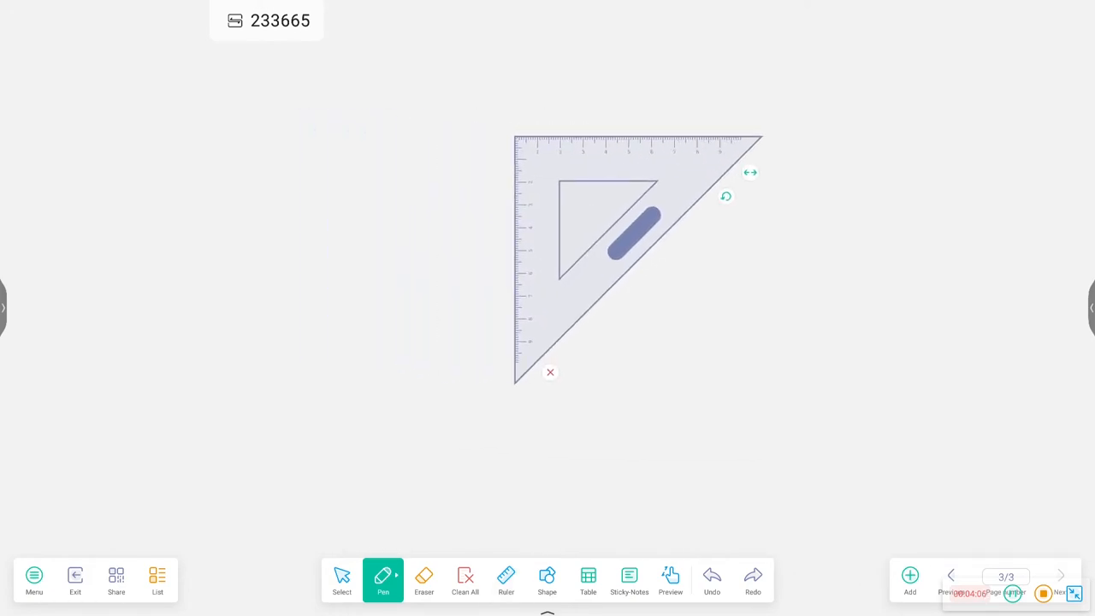
- Draw a straight purple line along the set-square ruler's top edge on page three
{"action": "left_click", "coordinate": [382, 580]}
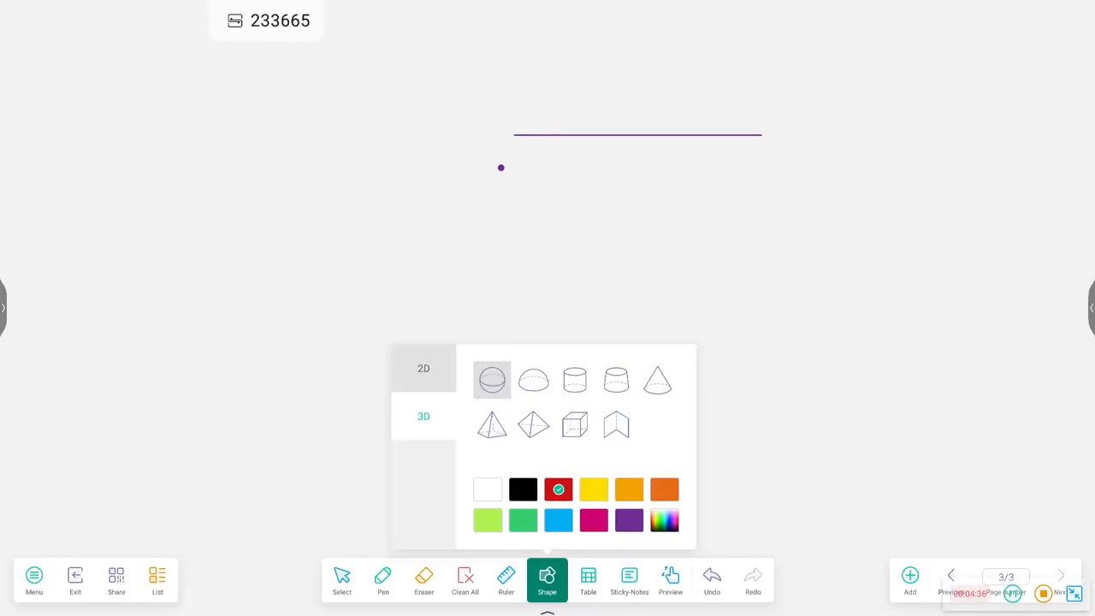
- Place a yellow 3D sphere below and right of the purple line
{"action": "left_click", "coordinate": [594, 488]}
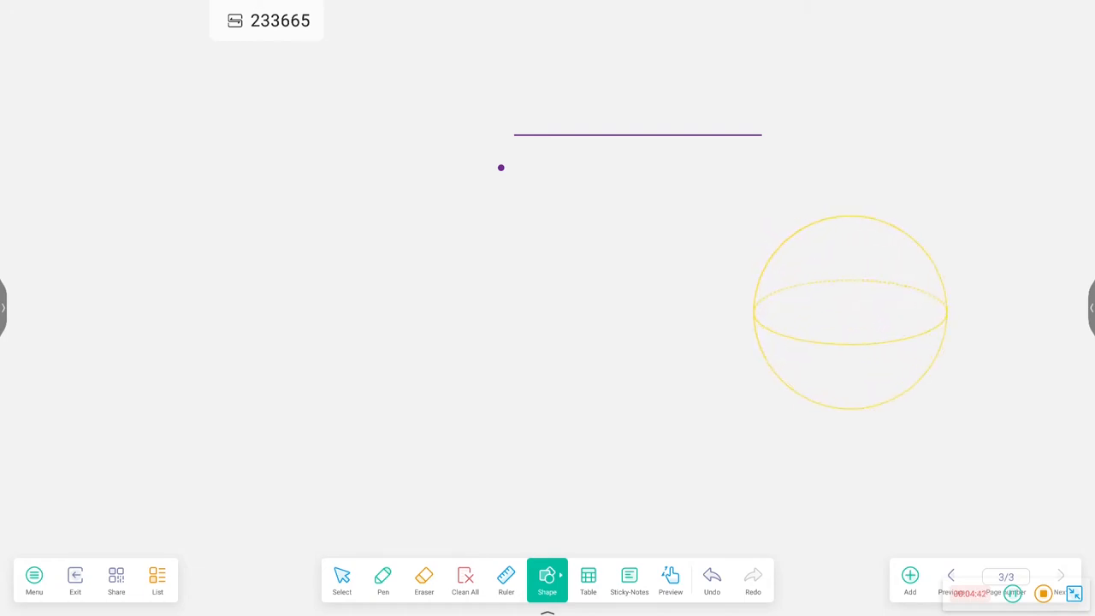
{"action": "left_click", "coordinate": [588, 580]}
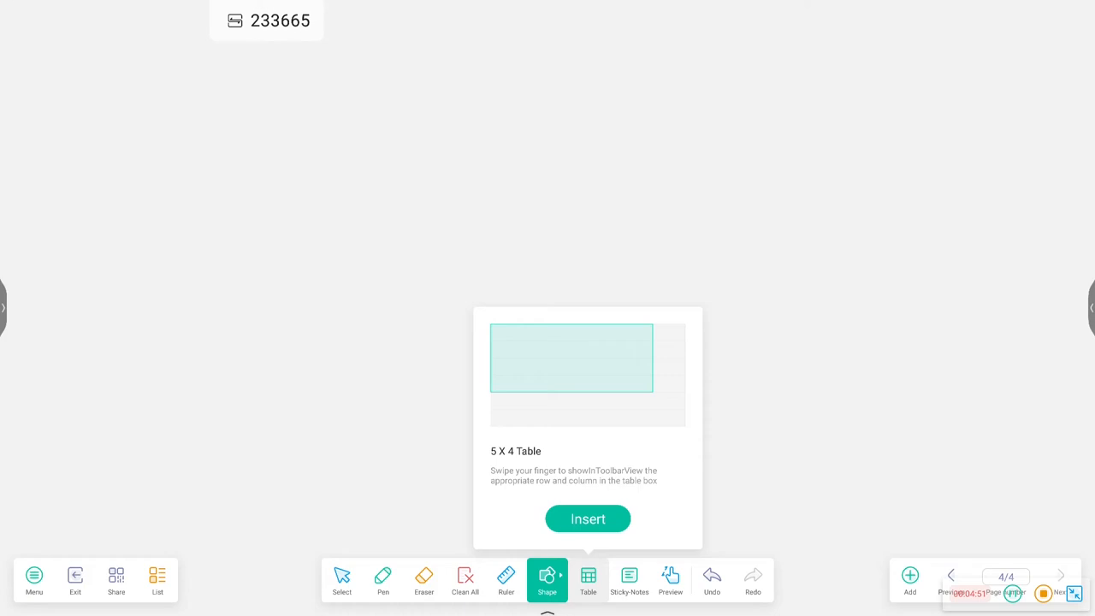
- Insert the 5 X 4 table and handwrite 1, 2, 3 down its first column
{"action": "left_click", "coordinate": [588, 518]}
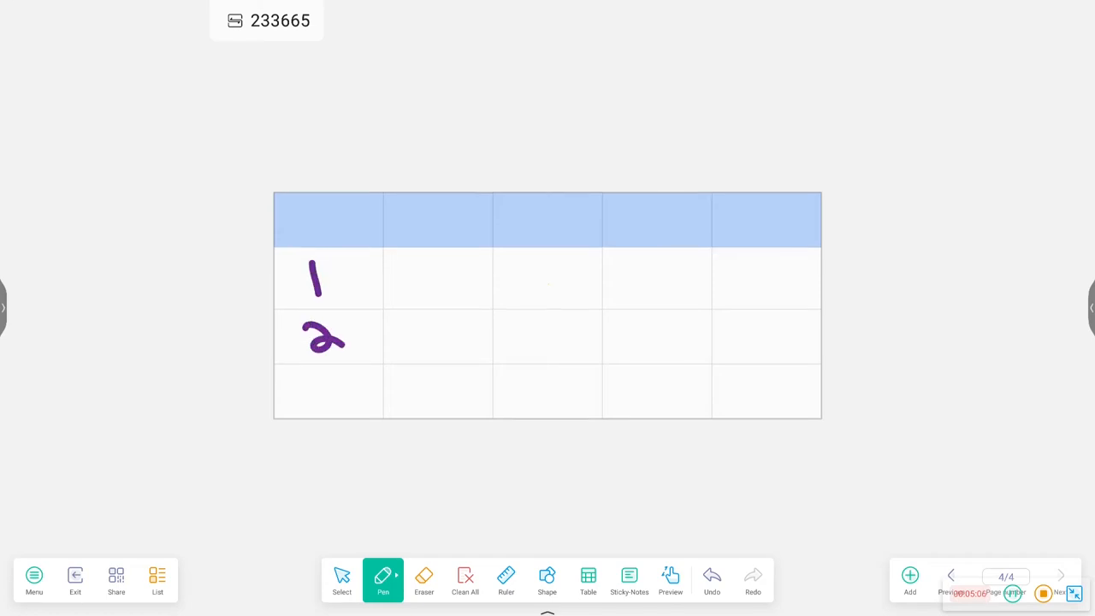
{"action": "left_click_drag", "start_coordinate": [306, 385], "coordinate": [341, 415]}
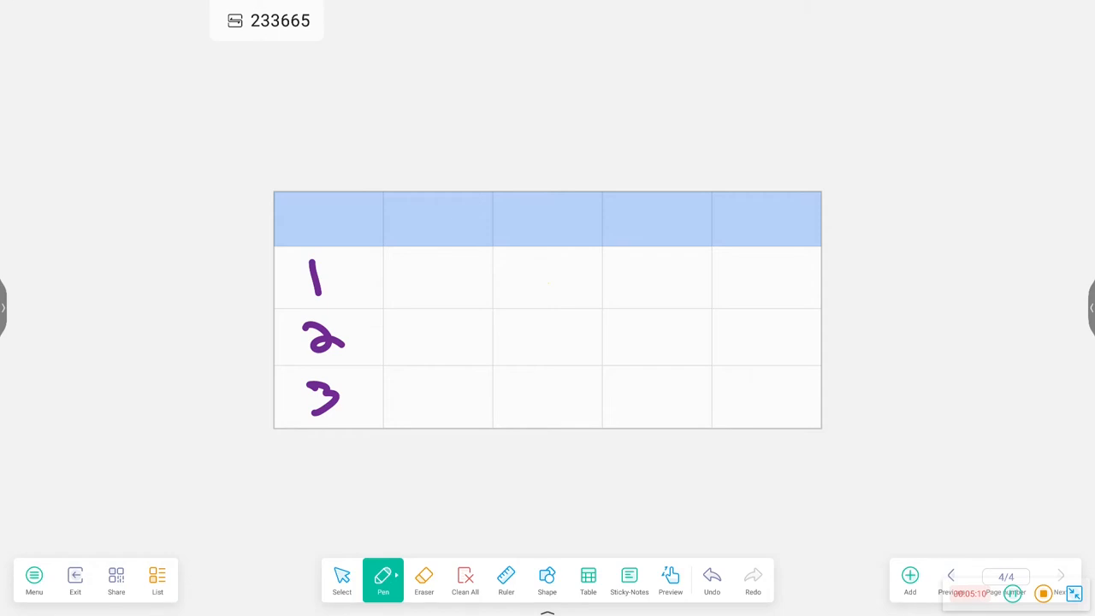